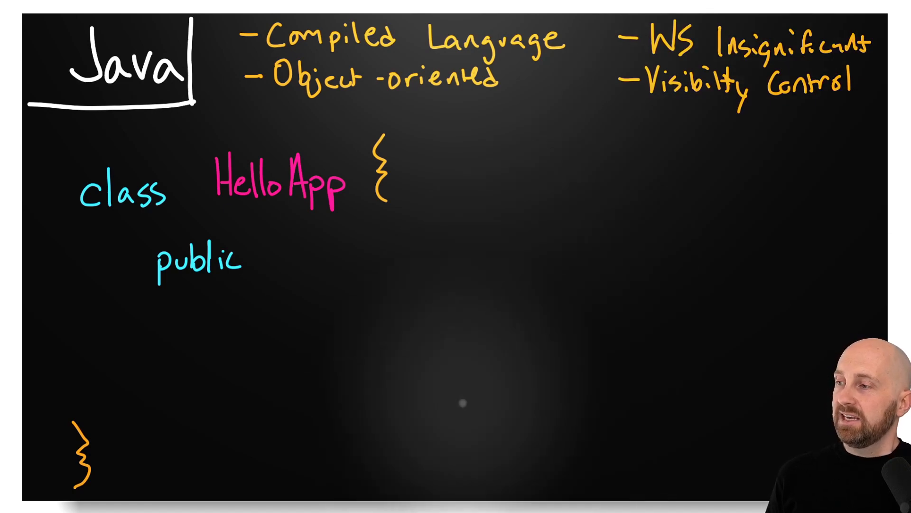
mouse_move(292, 247)
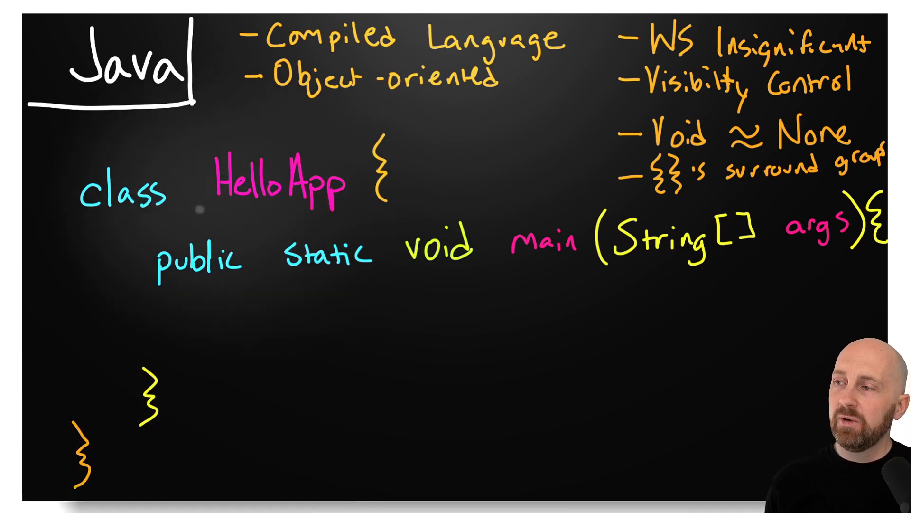
mouse_move(207, 366)
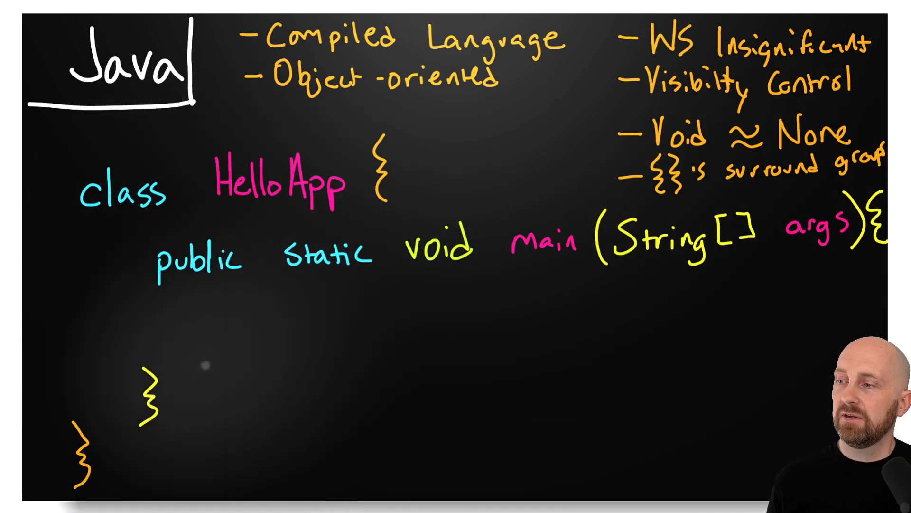